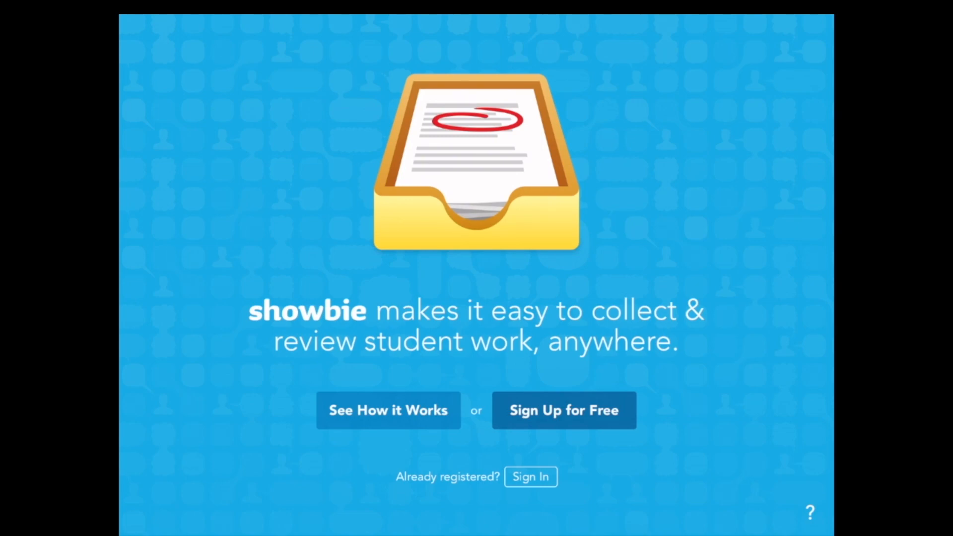
- Sign in as student 'supportshowbie' after briefly viewing the other sign-in options
{"action": "left_click", "coordinate": [530, 477]}
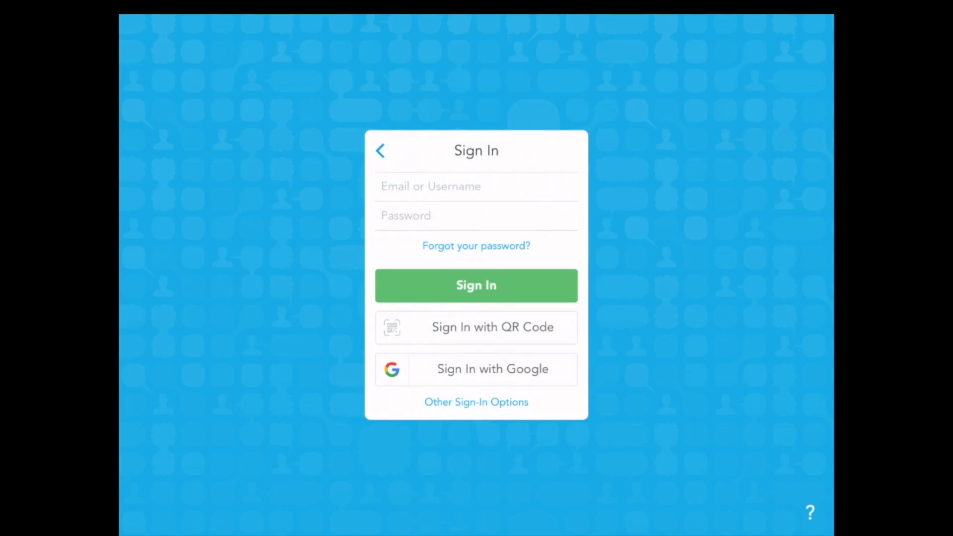
{"action": "left_click", "coordinate": [476, 401]}
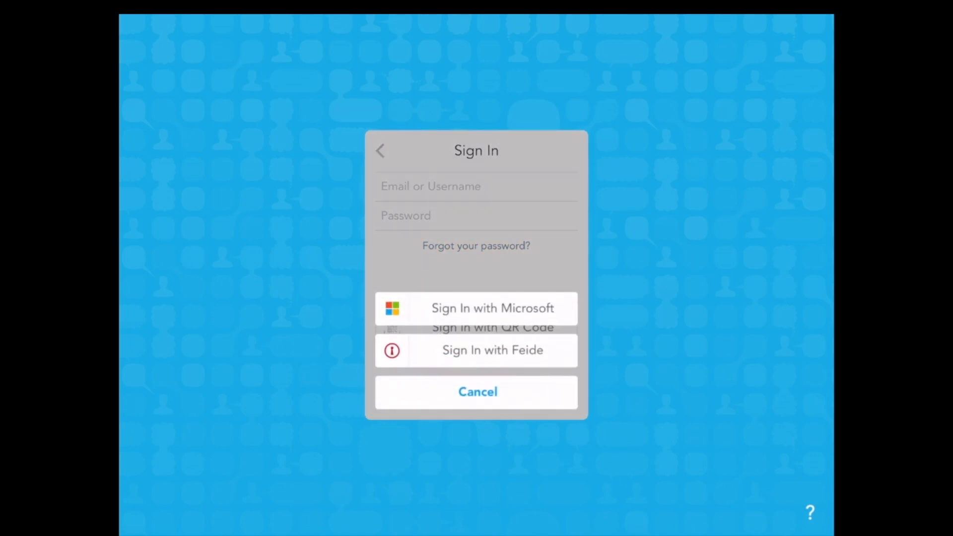
{"action": "left_click", "coordinate": [476, 391]}
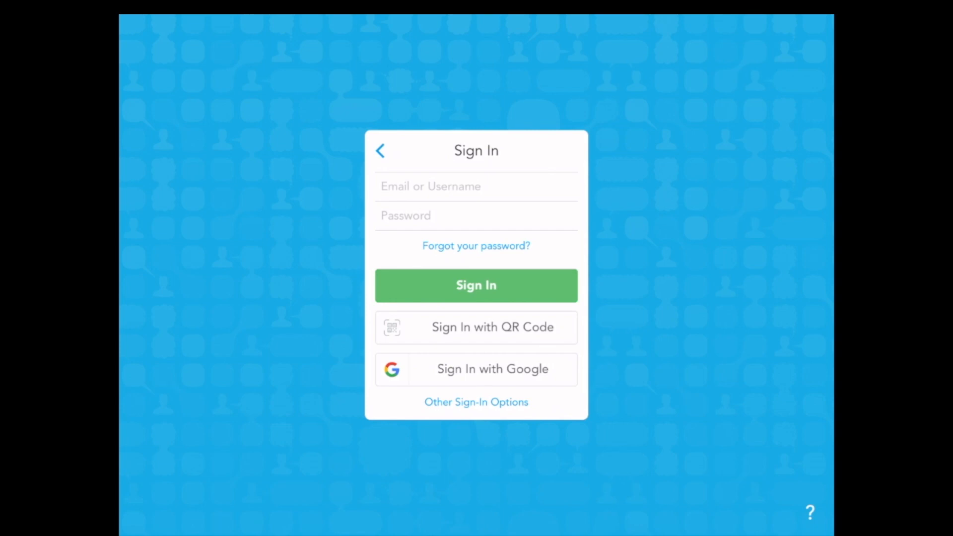
{"action": "type", "text": "supportshowbie"}
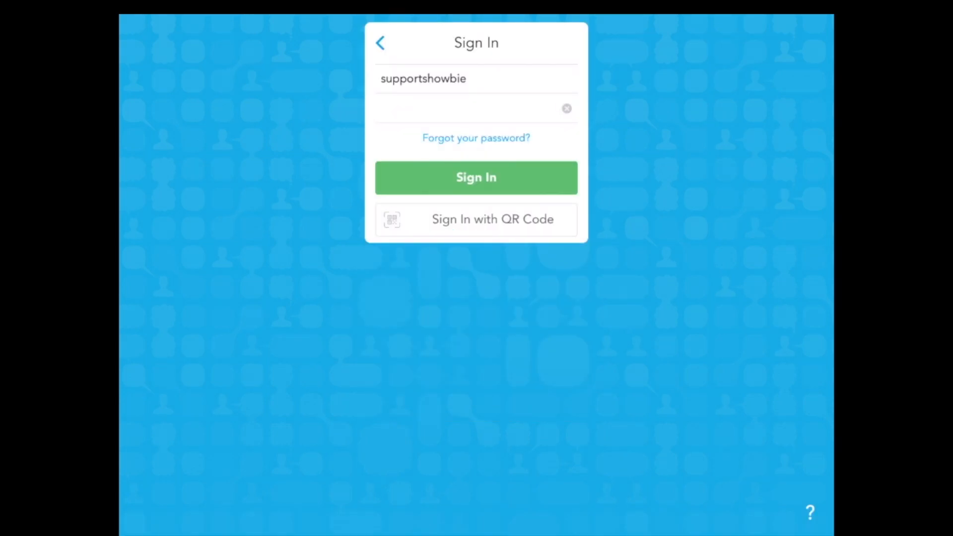
{"action": "left_click", "coordinate": [477, 177]}
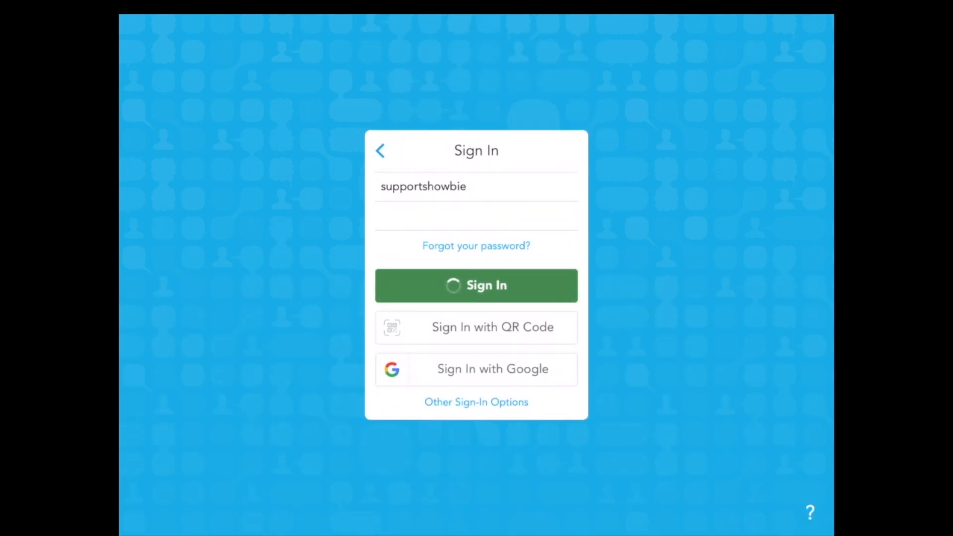
{"action": "left_click", "coordinate": [476, 286]}
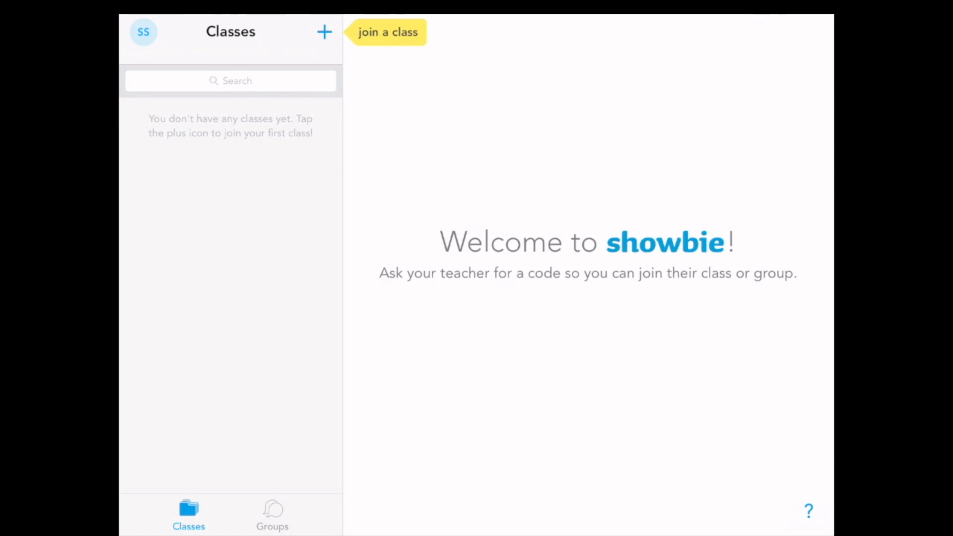
- Join the class by code and open Showbie Getting Started and its Welcome! assignment
{"action": "left_click", "coordinate": [324, 31]}
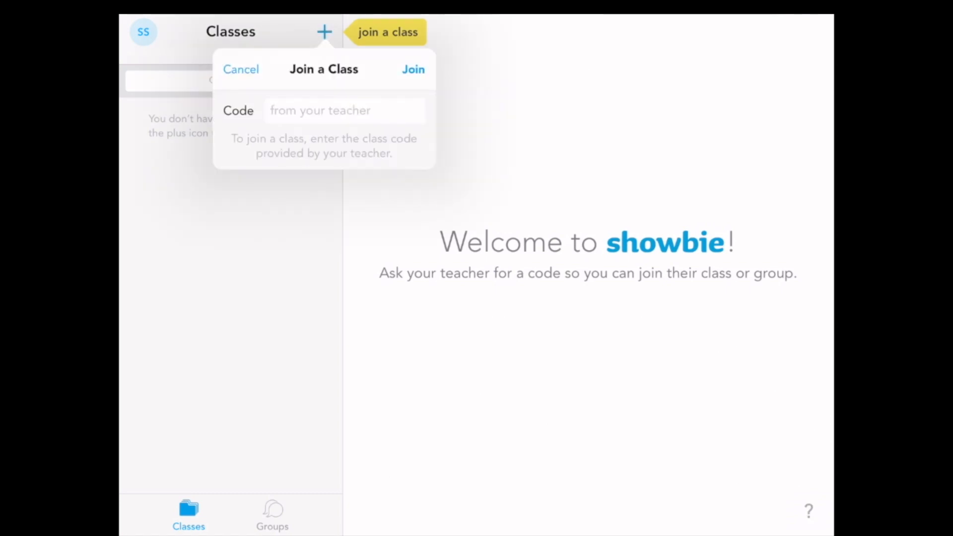
{"action": "left_click", "coordinate": [344, 110]}
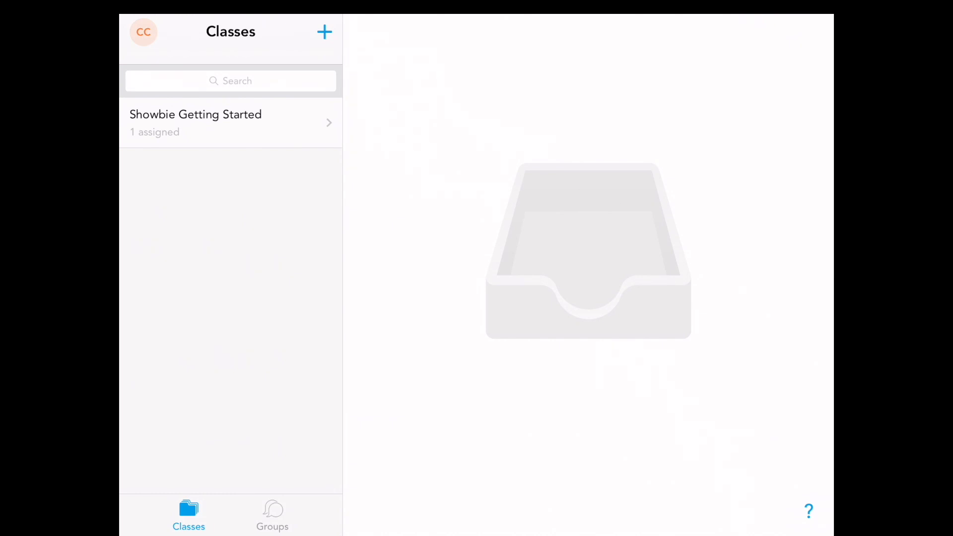
{"action": "left_click", "coordinate": [231, 123]}
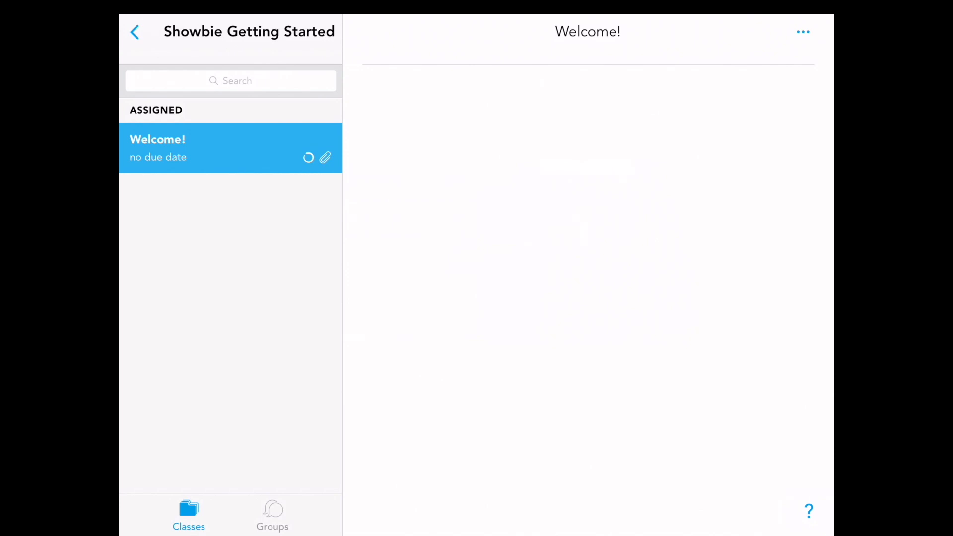
- Play the teacher's 'Hello from me' voice note, then show the add-work options
{"action": "left_click", "coordinate": [230, 148]}
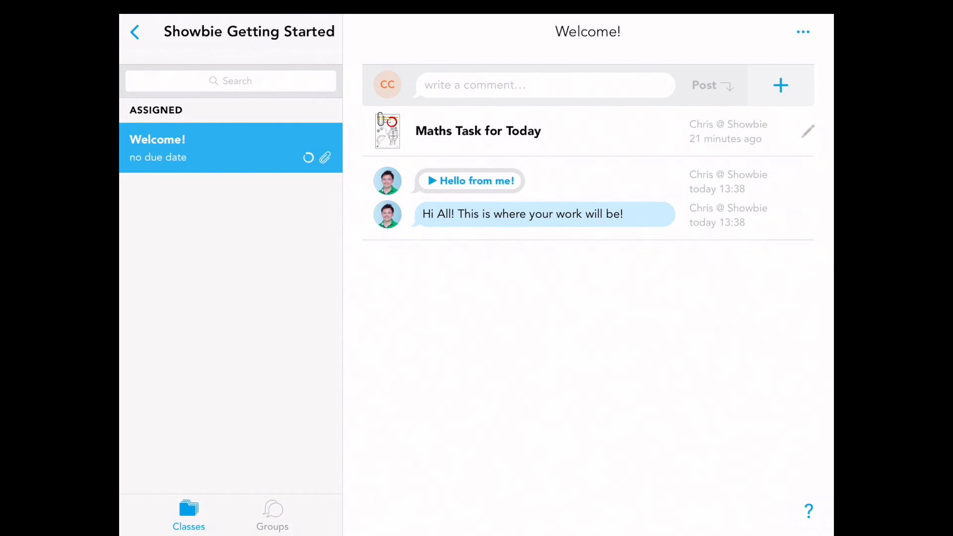
{"action": "left_click", "coordinate": [469, 181]}
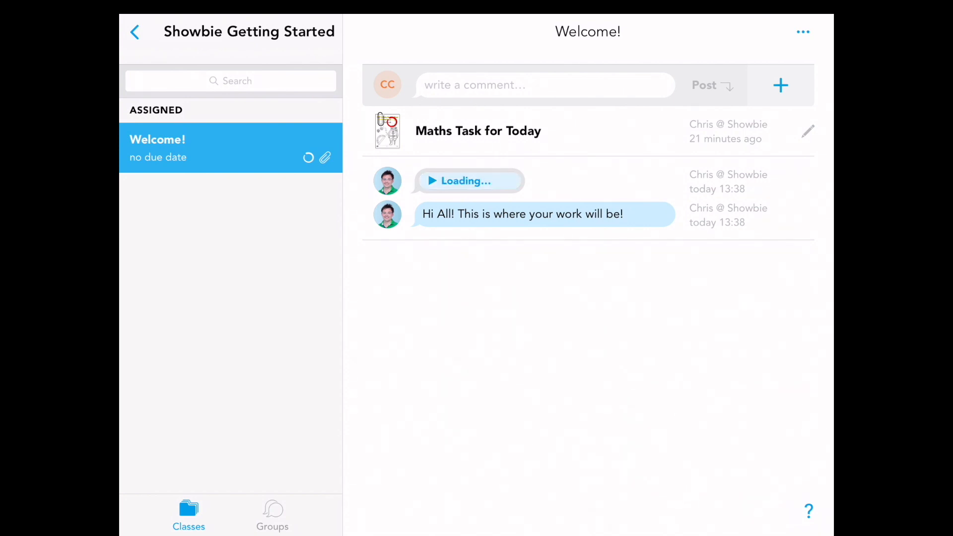
{"action": "left_click", "coordinate": [433, 181]}
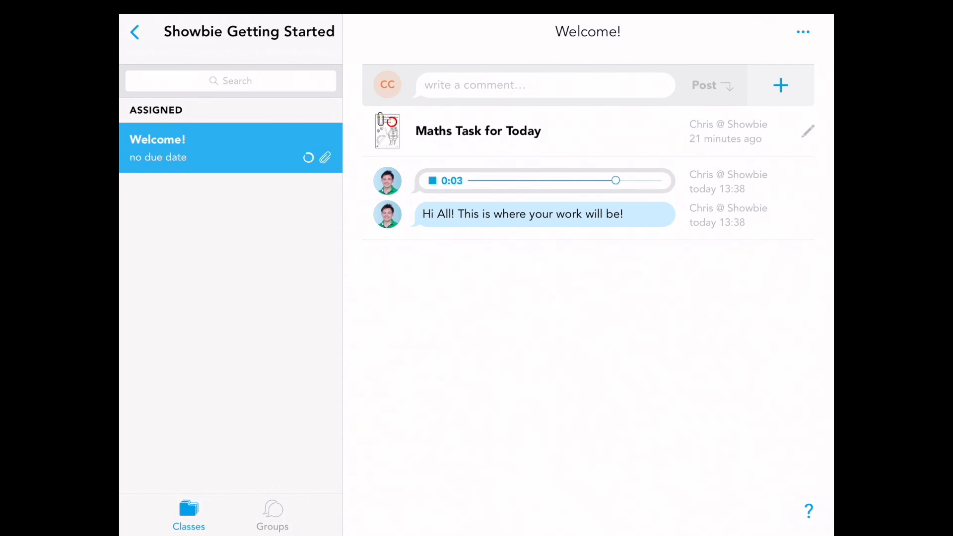
{"action": "left_click", "coordinate": [431, 181]}
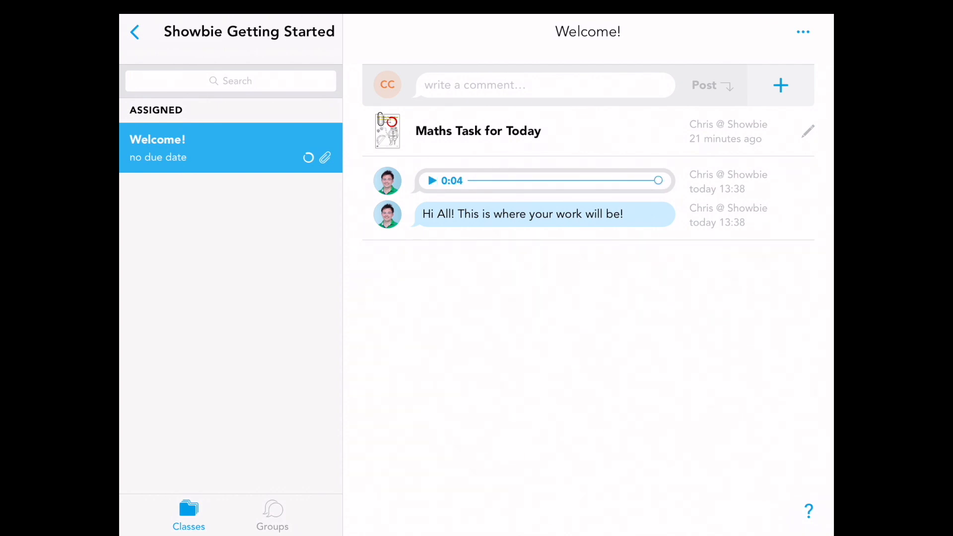
{"action": "left_click", "coordinate": [781, 85]}
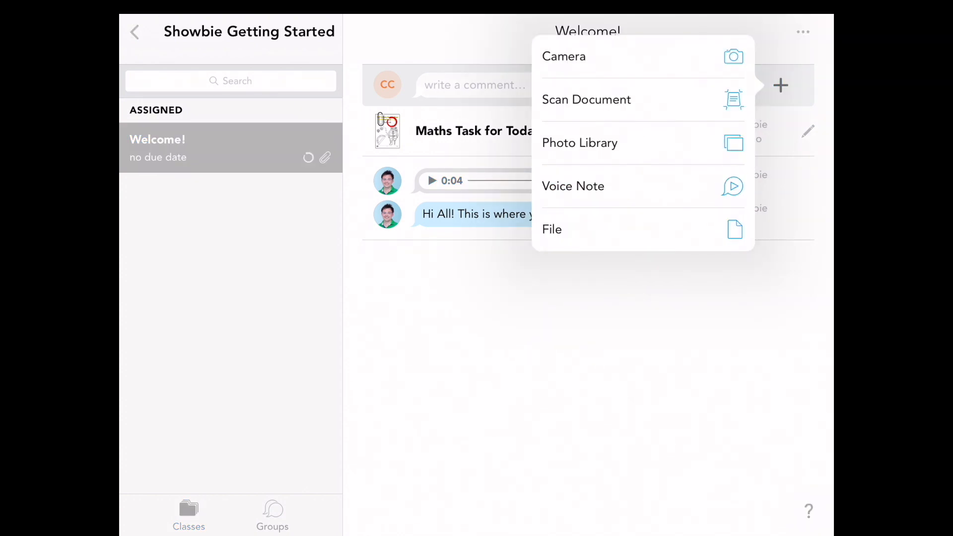
- Post 'Hello the best teacher in the world' with a thumbs-up, then open Maths Task for Today
{"action": "left_click", "coordinate": [571, 186]}
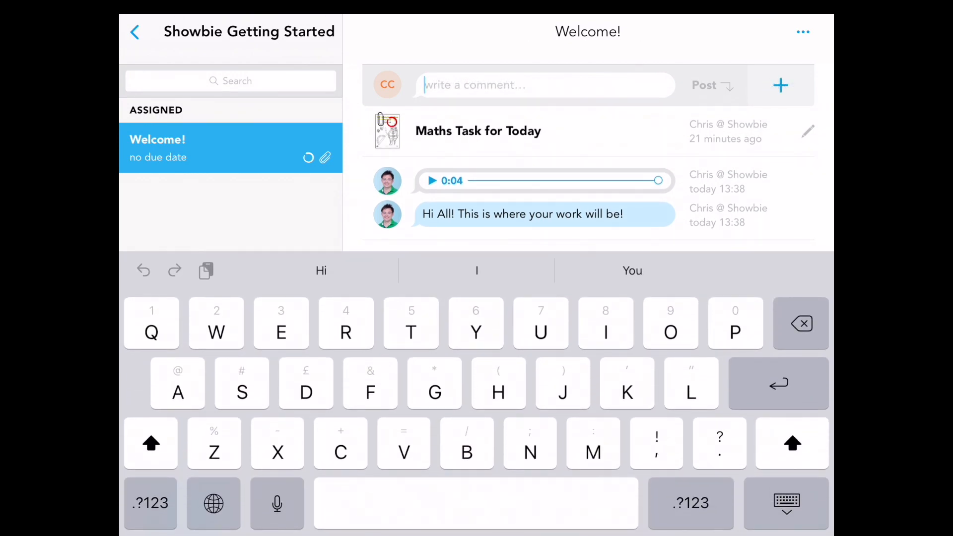
{"action": "type", "text": "Hello t"}
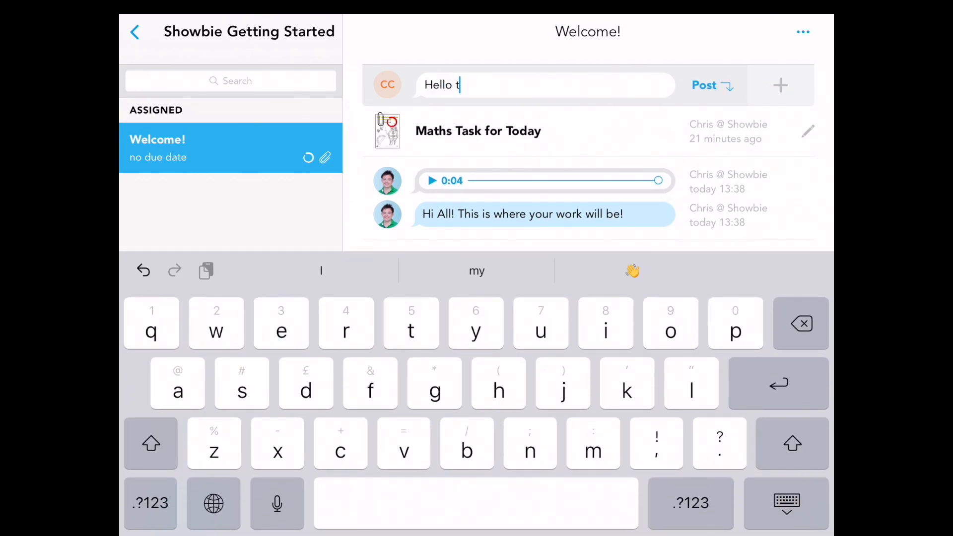
{"action": "type", "text": "he best te"}
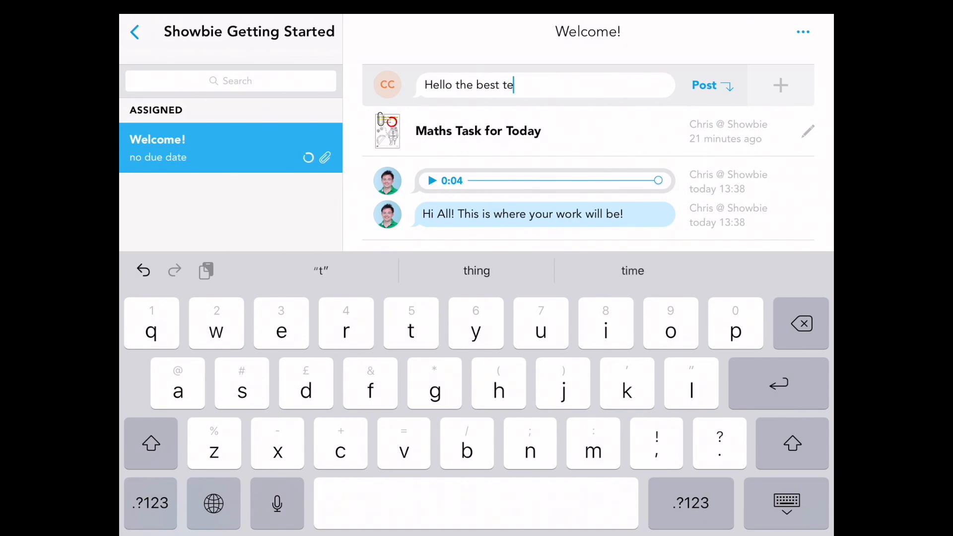
{"action": "type", "text": "acher in the world👍"}
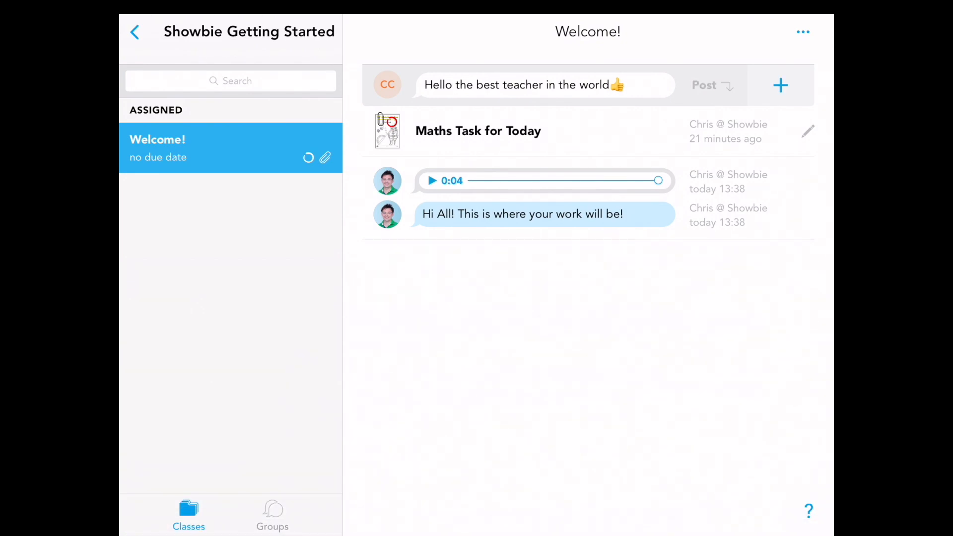
{"action": "left_click", "coordinate": [708, 84]}
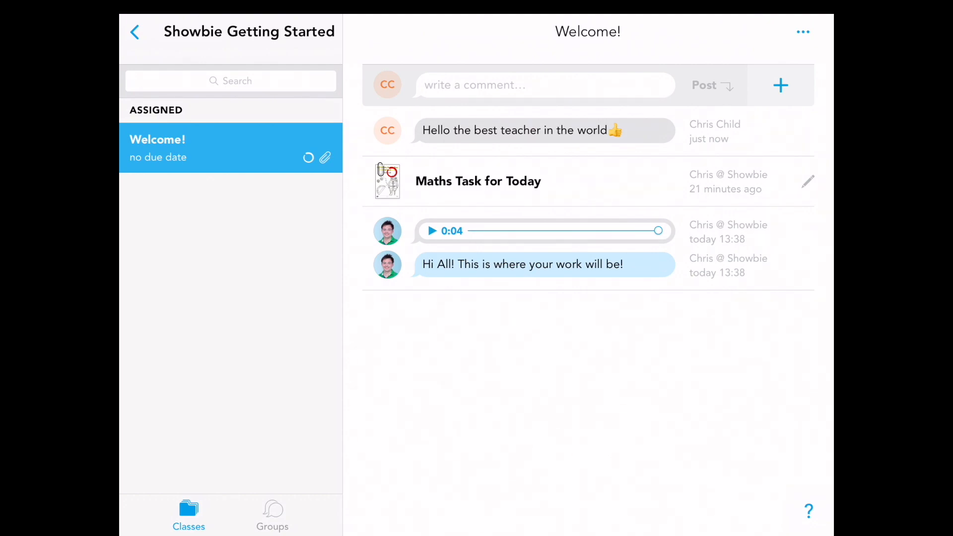
{"action": "left_click", "coordinate": [479, 181]}
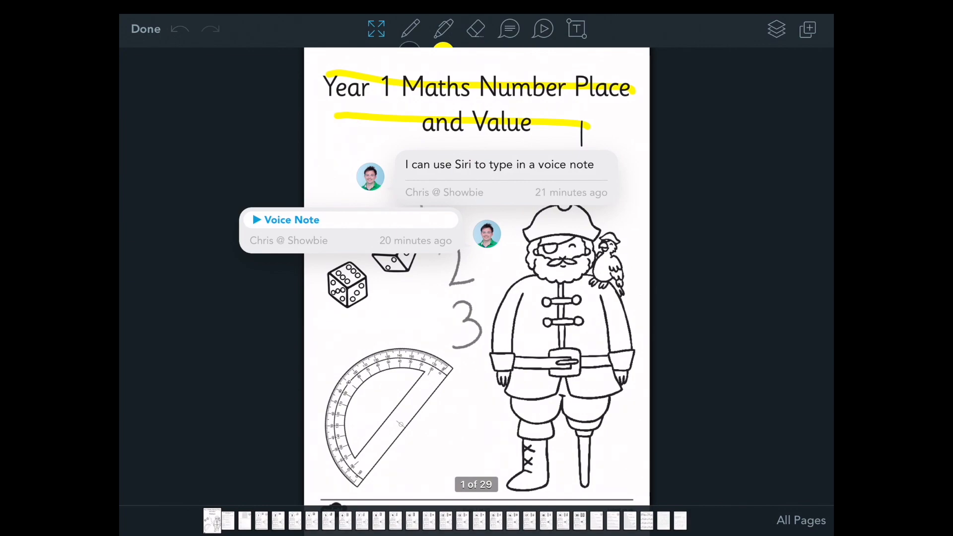
- On the hundred square page, circle 12 and 34 and highlight row 51–60
{"action": "left_click", "coordinate": [245, 520]}
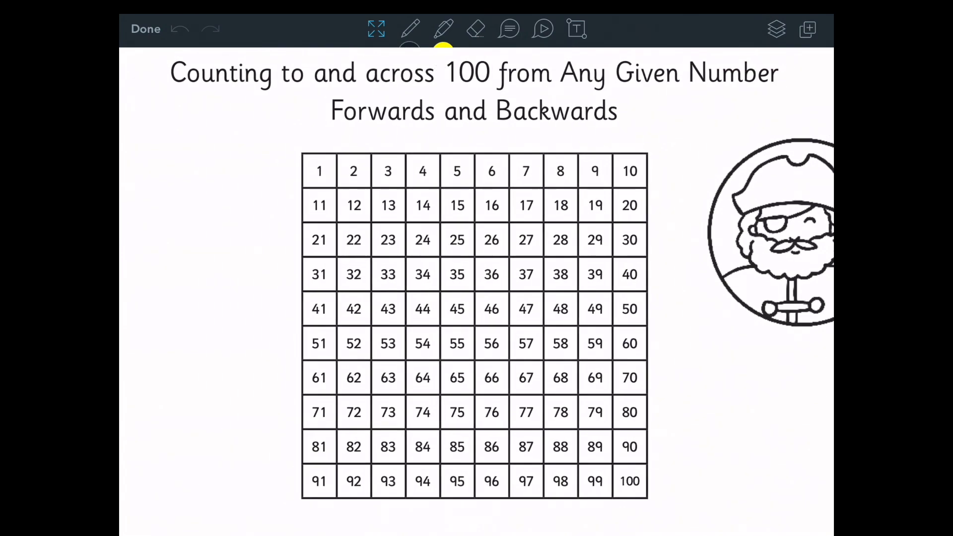
{"action": "left_click", "coordinate": [410, 29]}
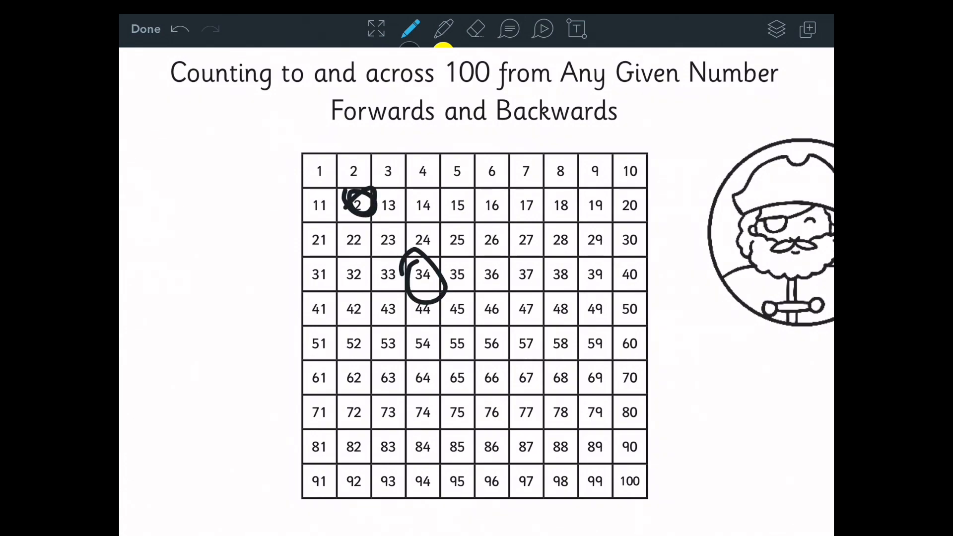
{"action": "left_click", "coordinate": [443, 29]}
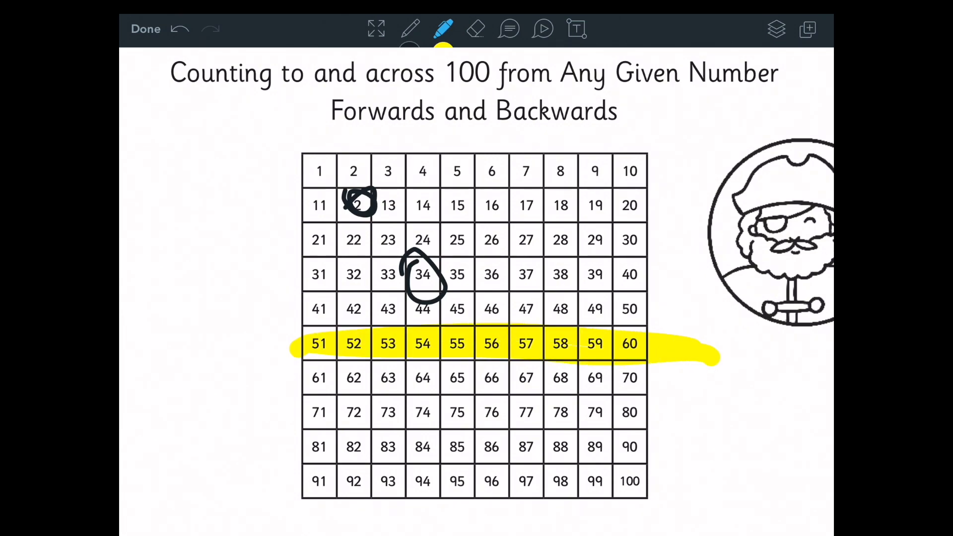
{"action": "left_click", "coordinate": [476, 29]}
{"action": "type", "text": "I am finding this difficult!"}
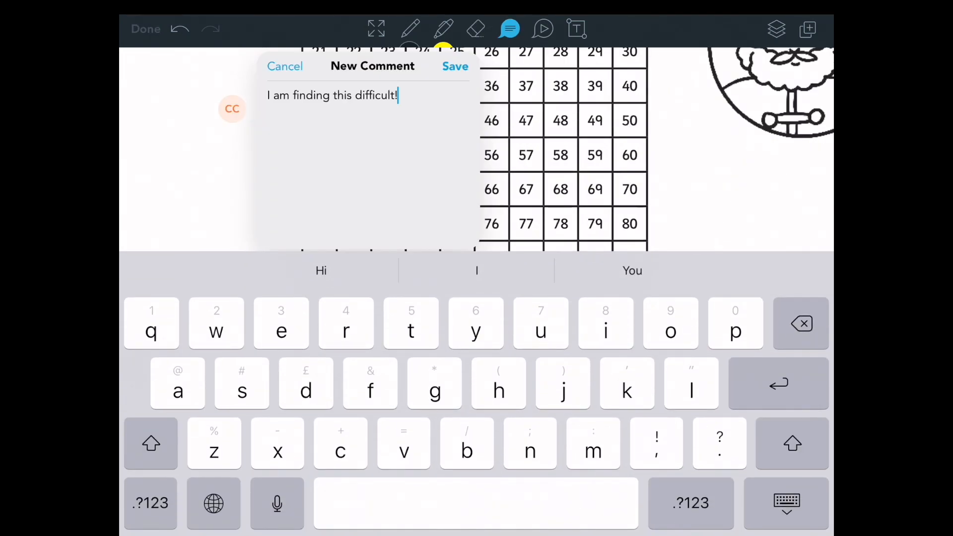
- Save the comment 'I am finding this difficult!' by the sequences and record a voice note
{"action": "left_click", "coordinate": [455, 66]}
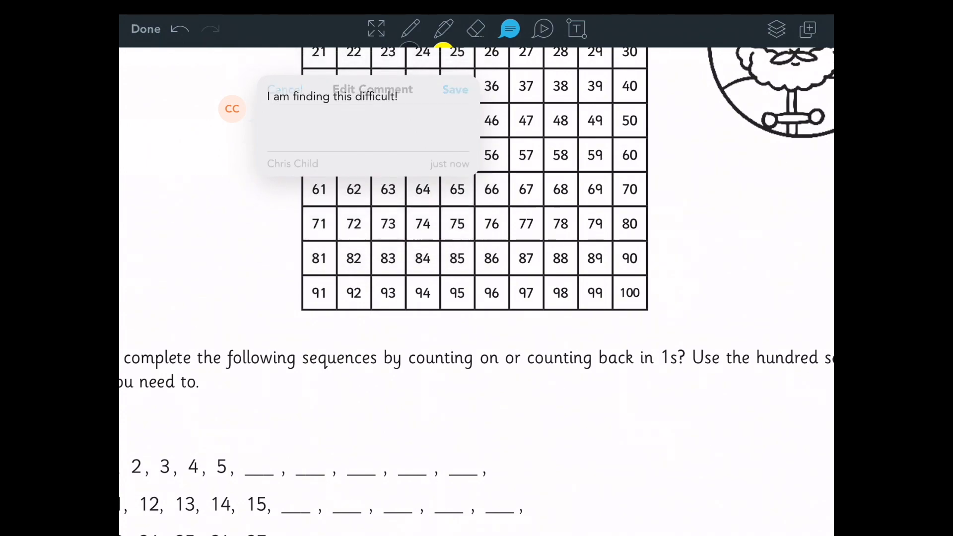
{"action": "left_click", "coordinate": [455, 89]}
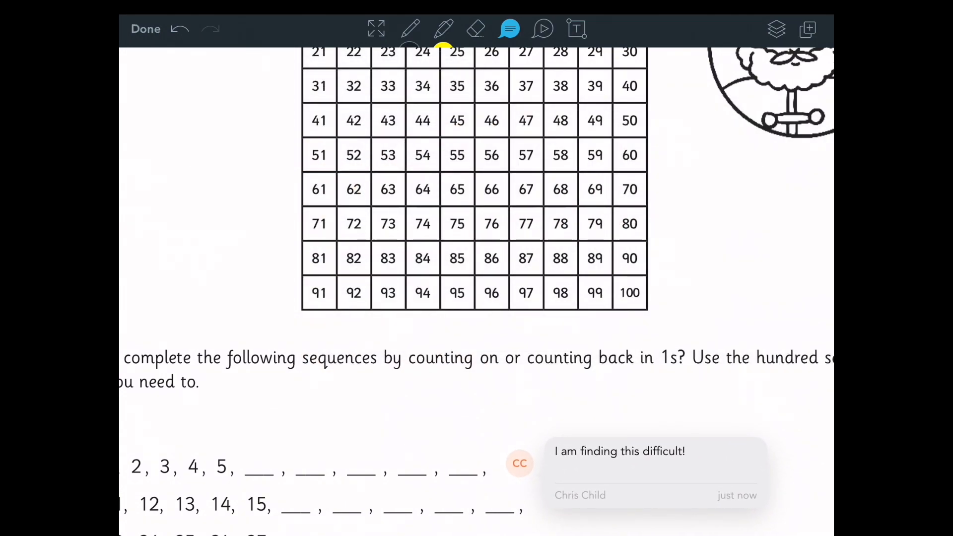
{"action": "left_click", "coordinate": [542, 29]}
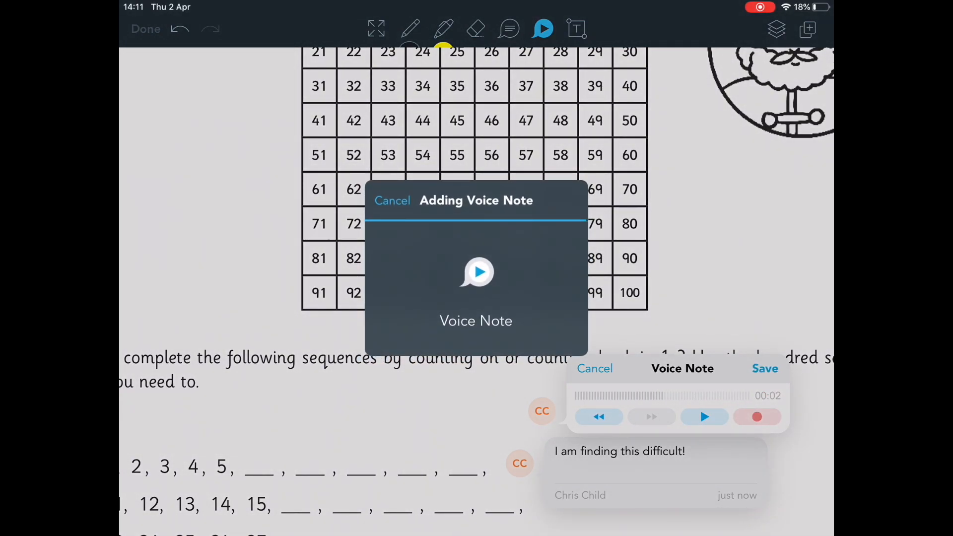
{"action": "left_click", "coordinate": [765, 368]}
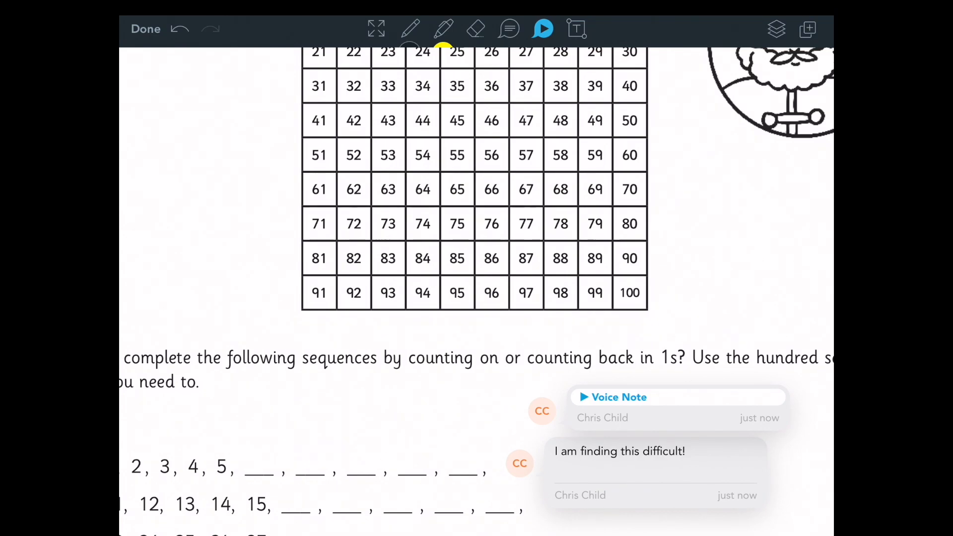